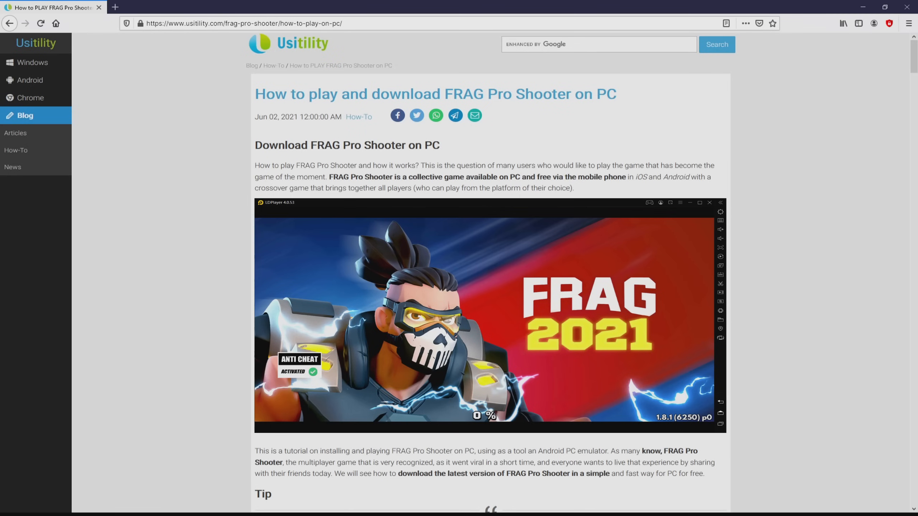
Step: Reach the FRAG Pro Shooter PC download page via the green 'Download on PC' button
scroll(down, 3)
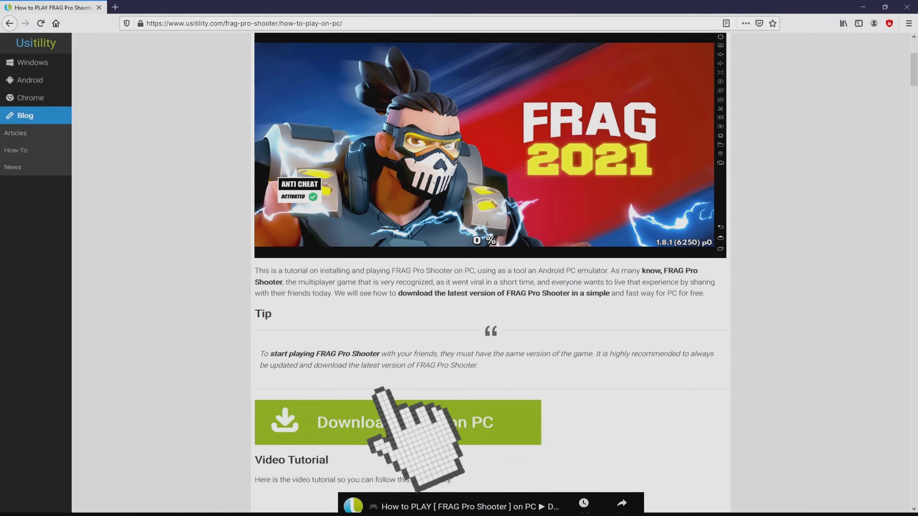
click(398, 422)
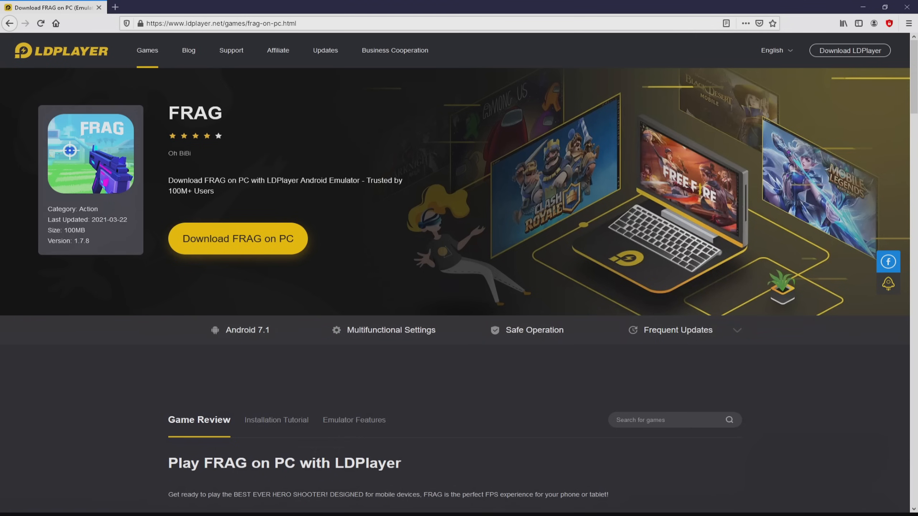
Step: Browse the Installation Tutorial and Emulator Features sections, previewing Multi-Instance Sync and Macros/Scripts
scroll(down, 3)
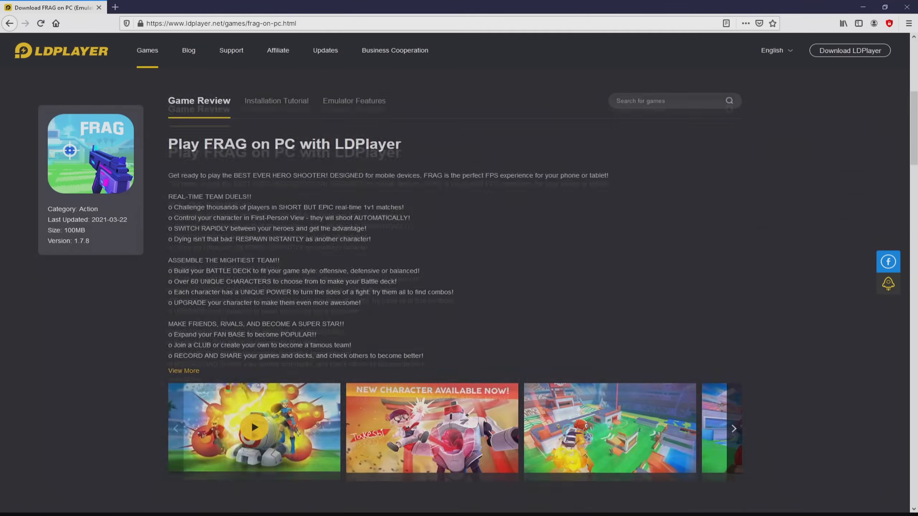
click(276, 100)
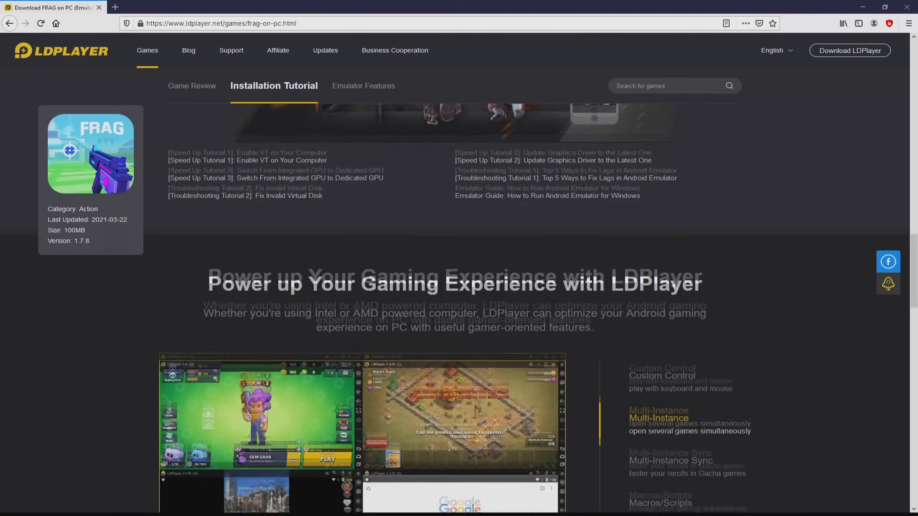
click(363, 85)
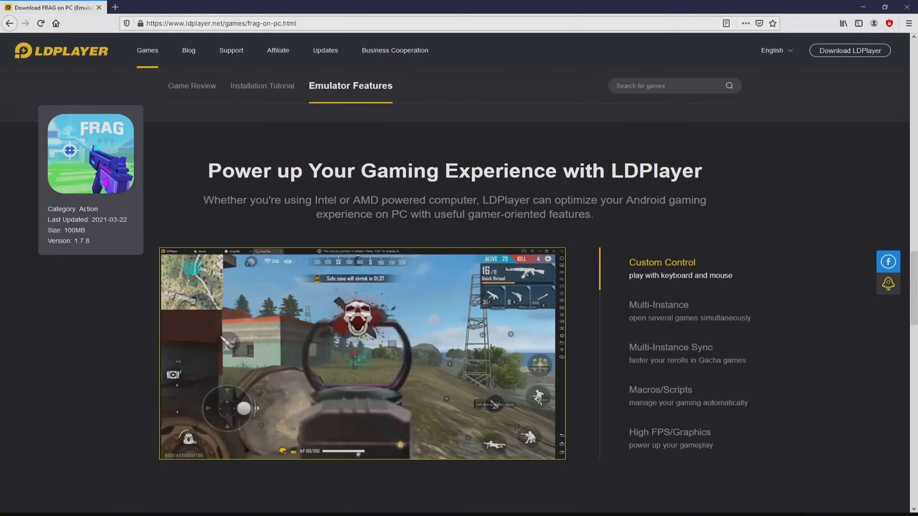
click(658, 305)
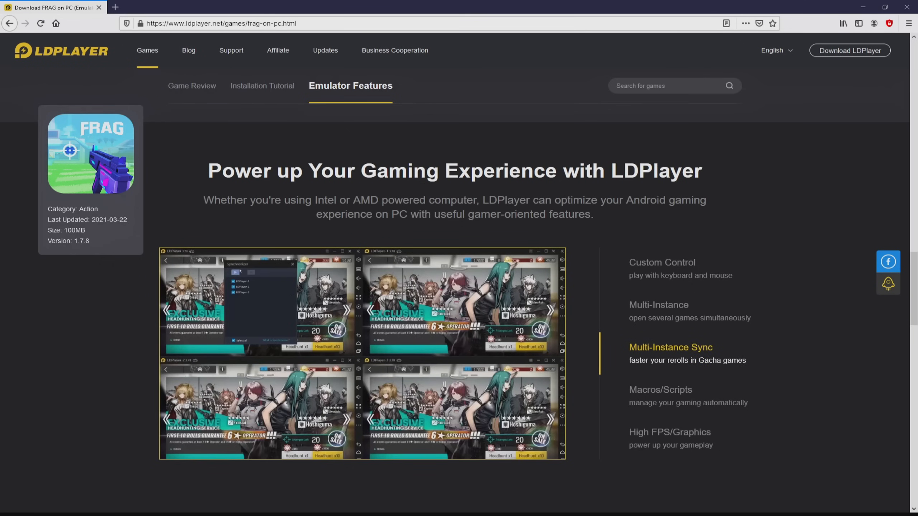
click(659, 390)
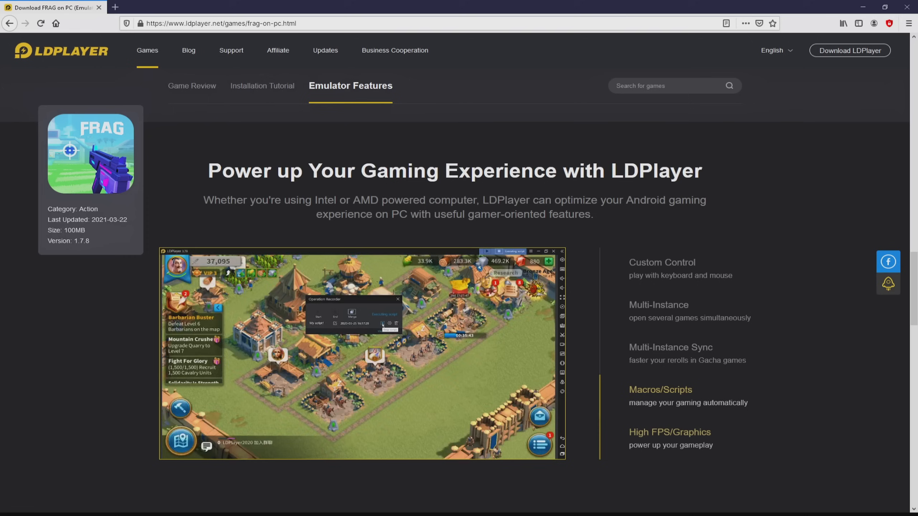
click(670, 432)
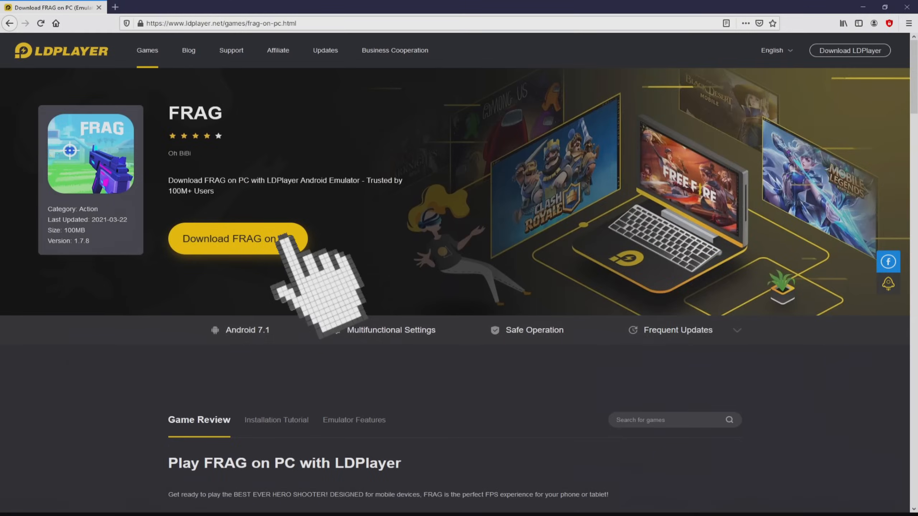
Step: Download the LDPlayer installer from the 'Download FRAG on PC' button
click(237, 238)
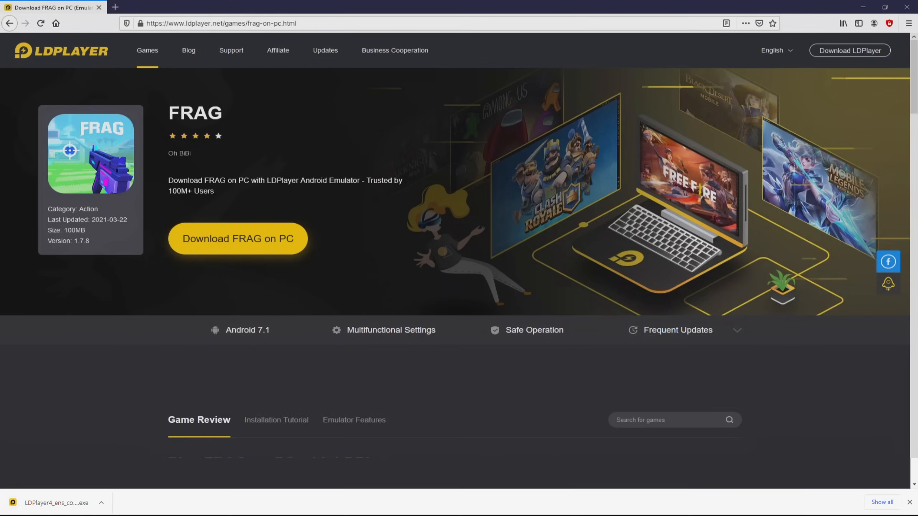
scroll(down, 3)
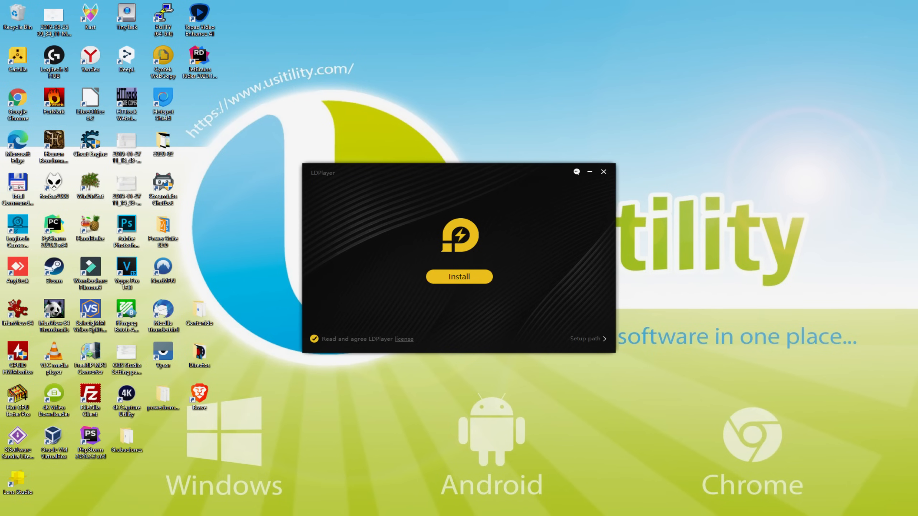
mouse_move(565, 343)
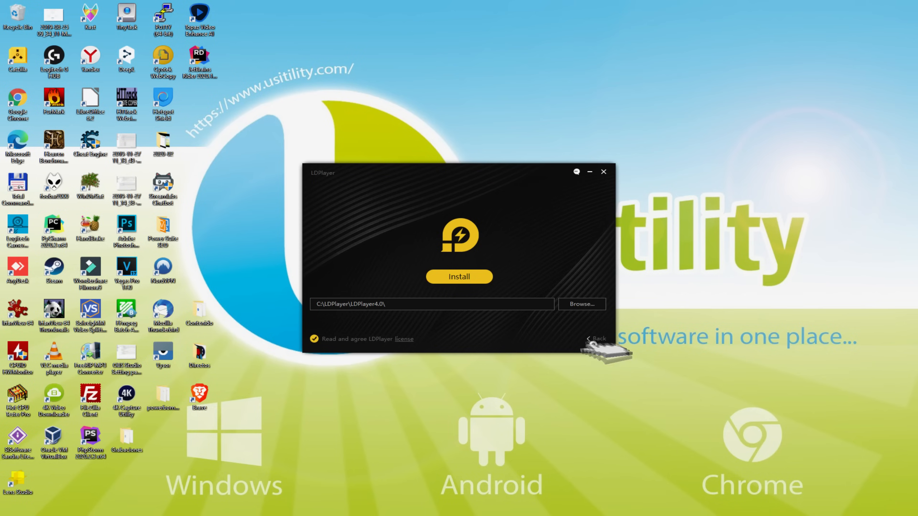
click(459, 276)
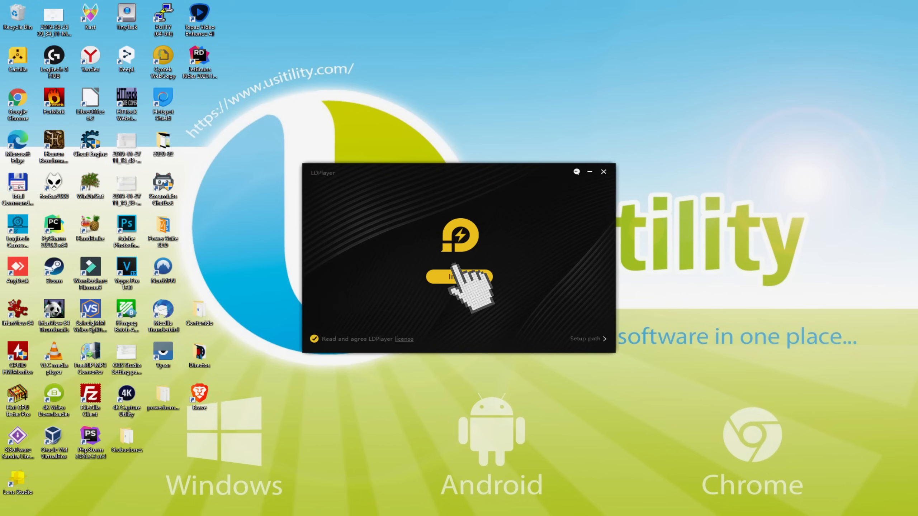
Step: Install LDPlayer 4.0.53, answering the bundled McAfee WebAdvisor offer, until the Android home screen appears
click(460, 276)
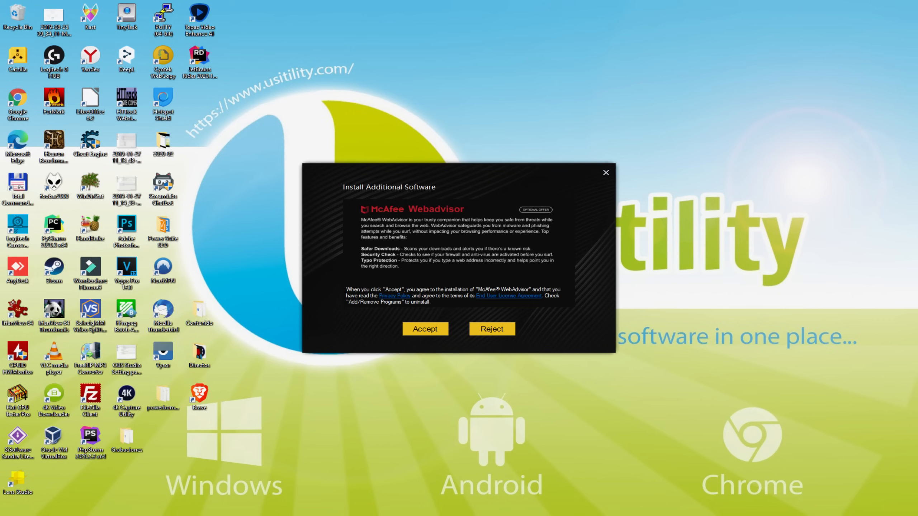
click(491, 329)
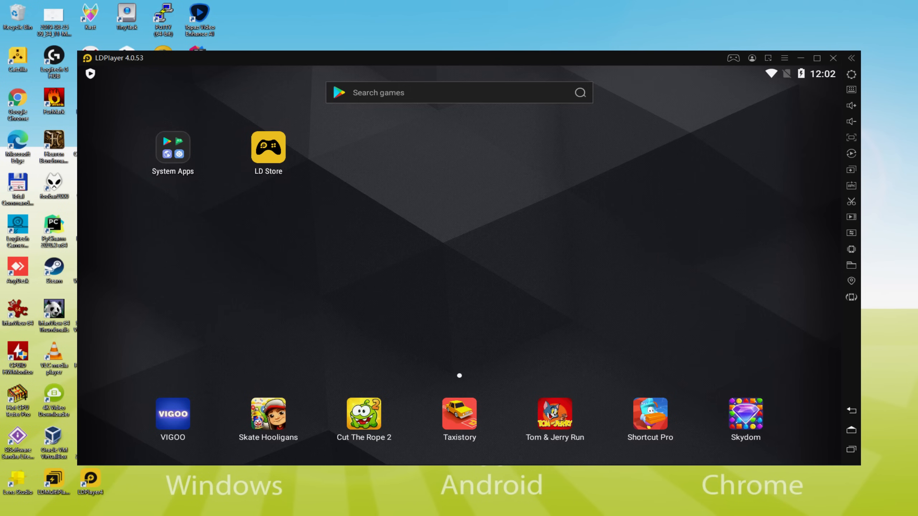
click(267, 147)
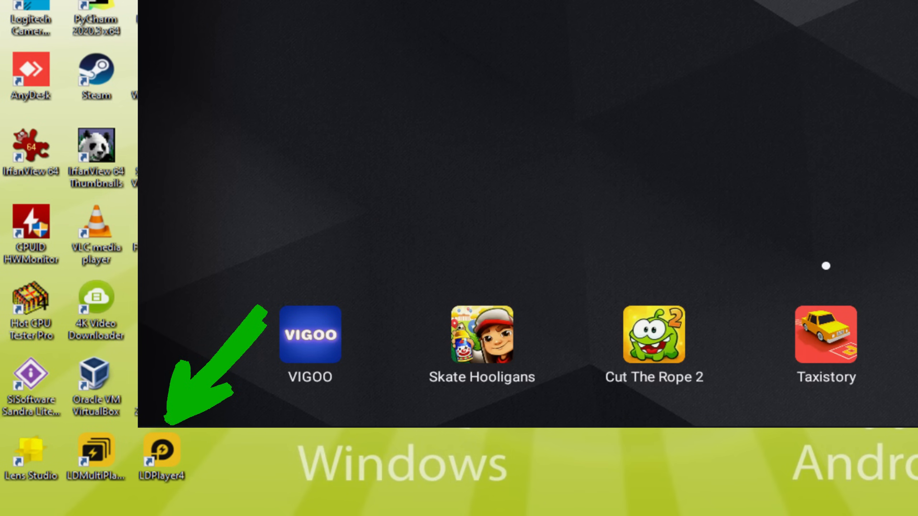
double_click(161, 454)
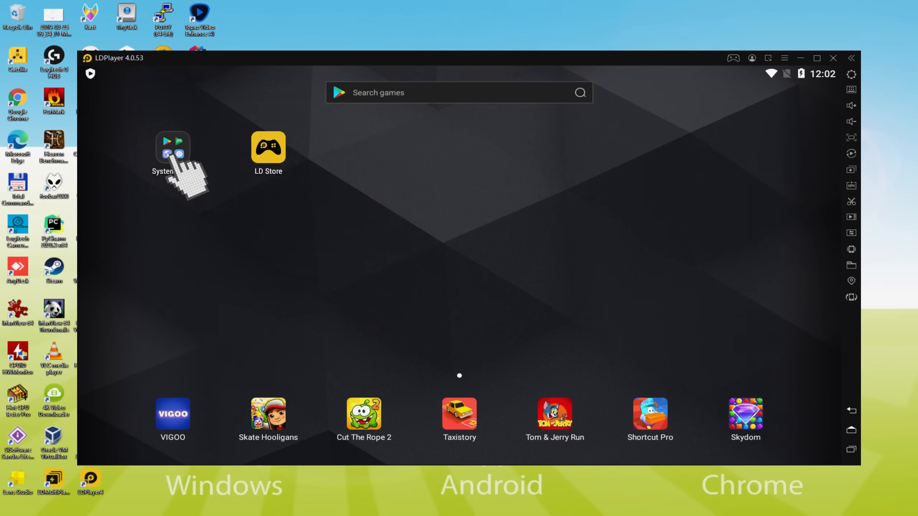
Step: Start Google sign-in from the Play Store in System Apps and enter the account email
click(172, 150)
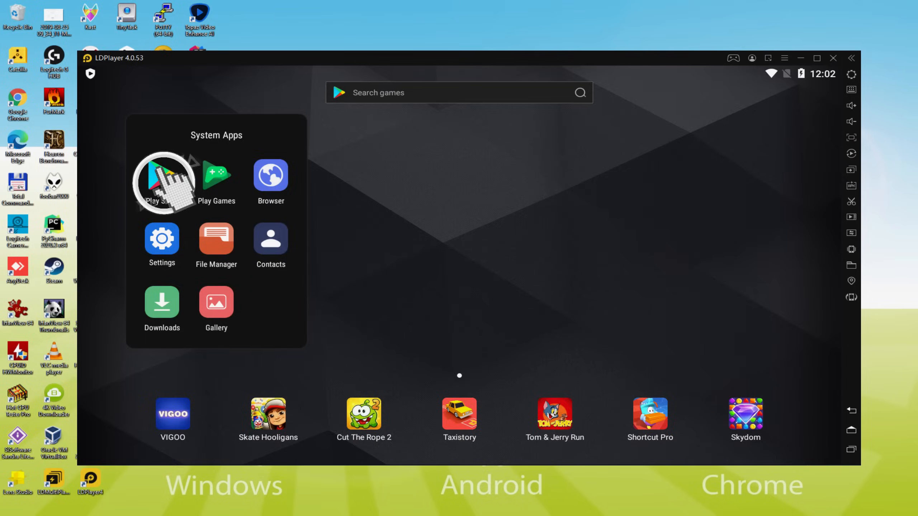
click(161, 182)
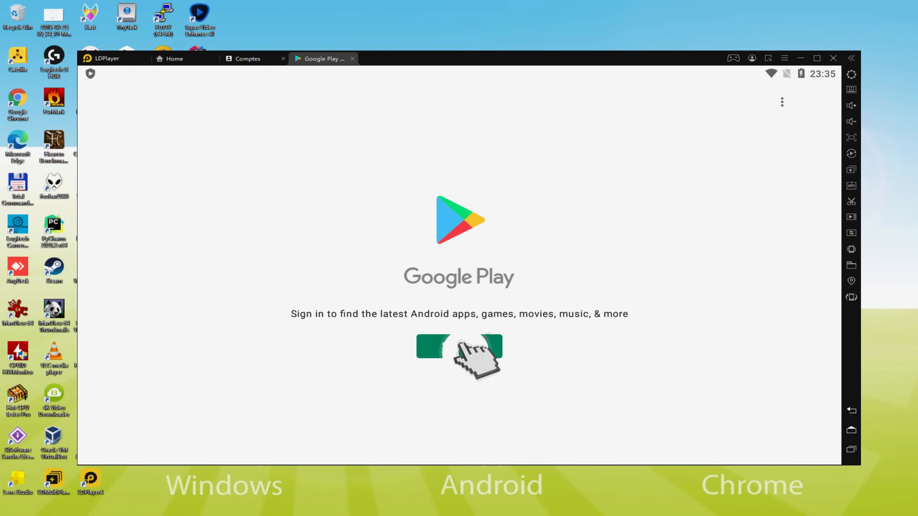
click(459, 345)
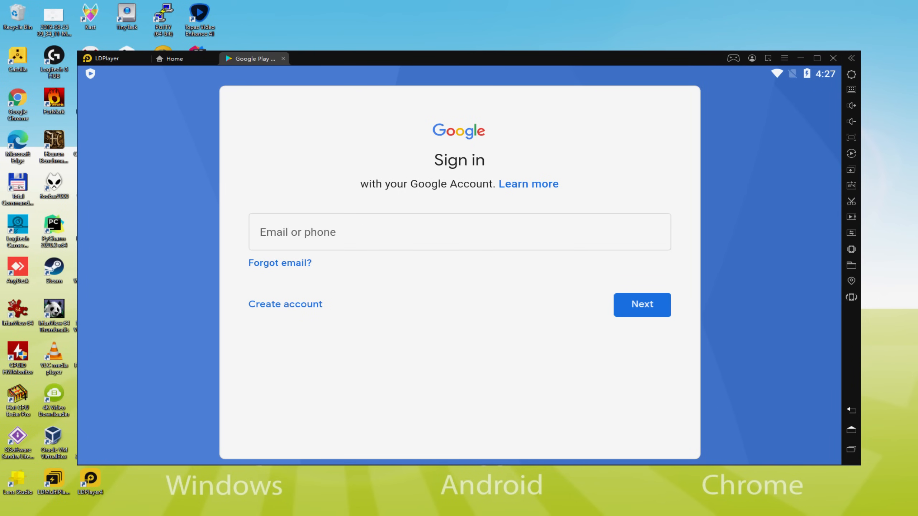
click(642, 304)
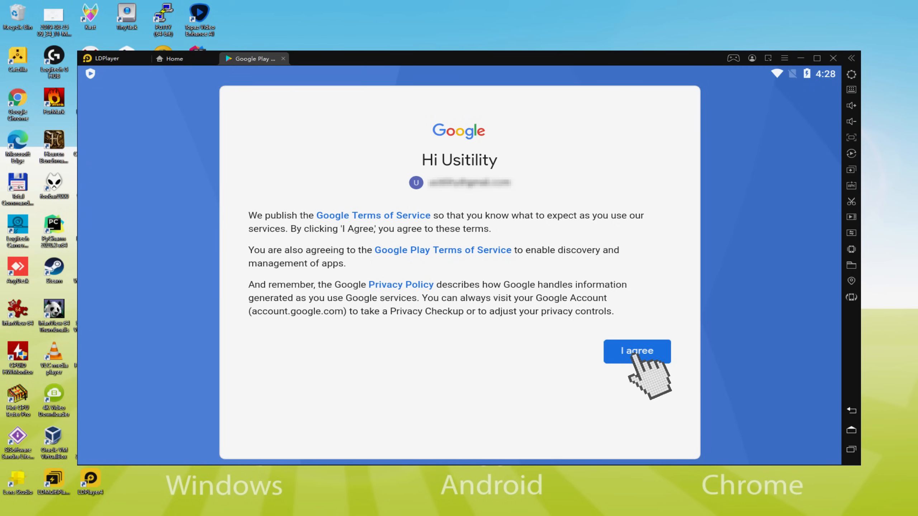
Step: Agree to Google terms and accept services with Back up to Google Drive switched off
click(636, 351)
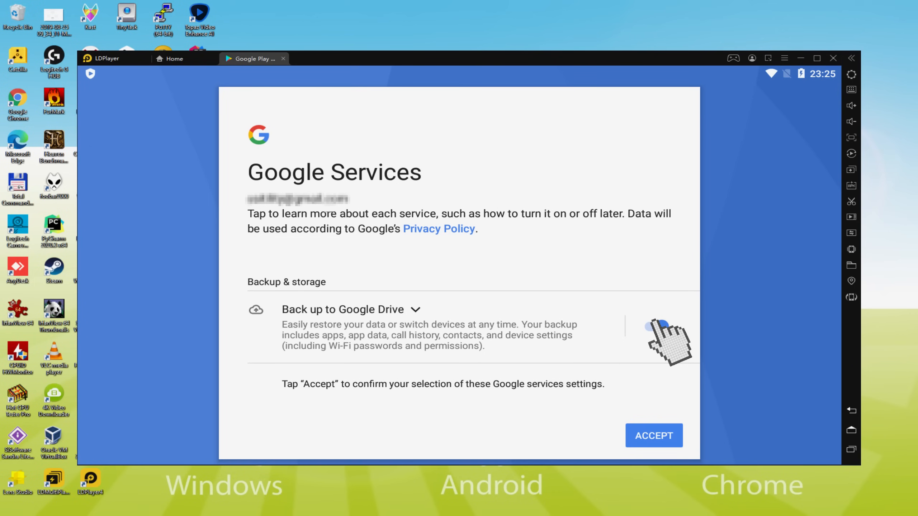
click(652, 327)
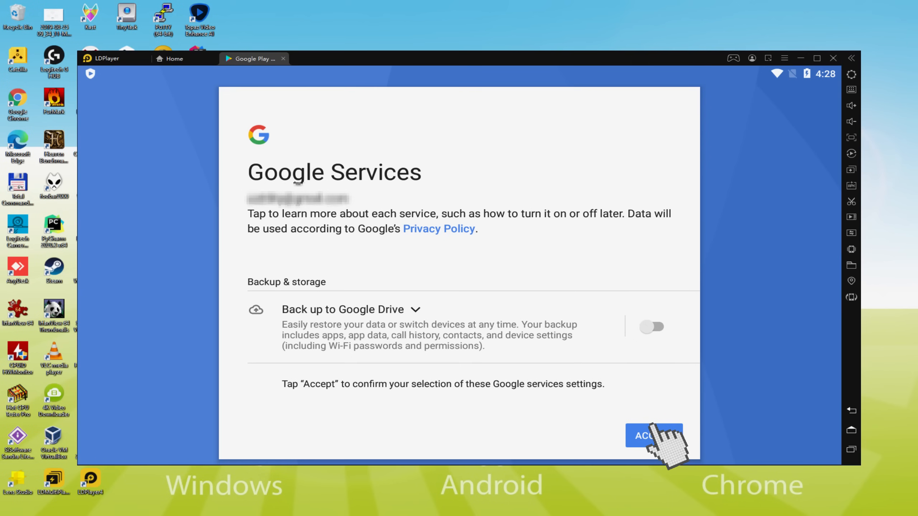
click(653, 436)
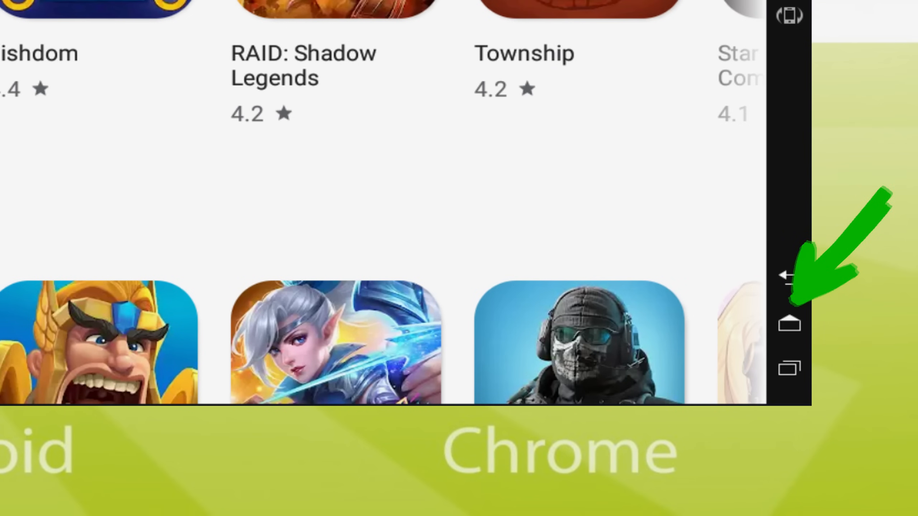
Step: Return to the emulator home screen and reopen the Play Store from the System Apps folder
click(789, 325)
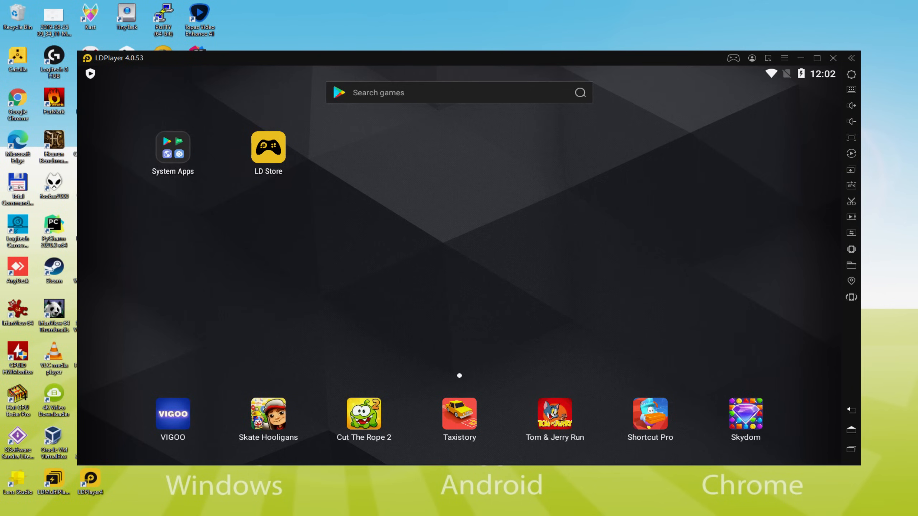
click(173, 145)
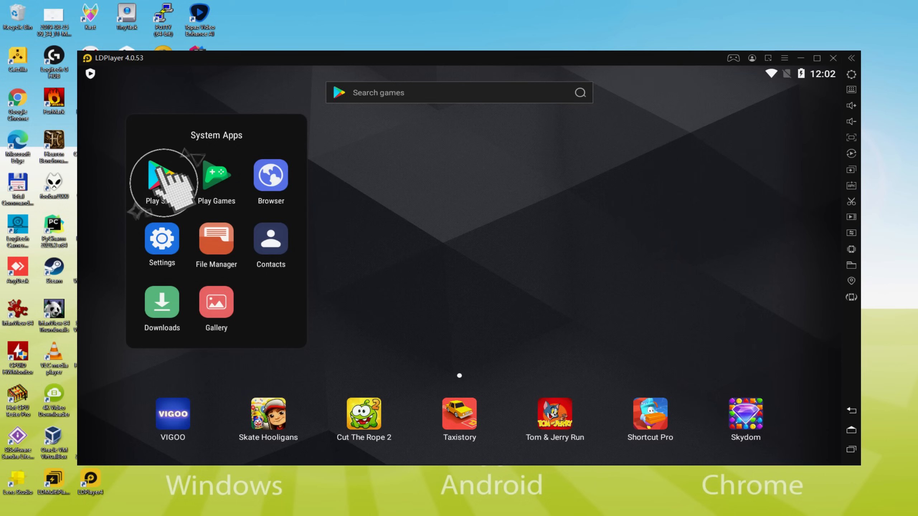
click(161, 176)
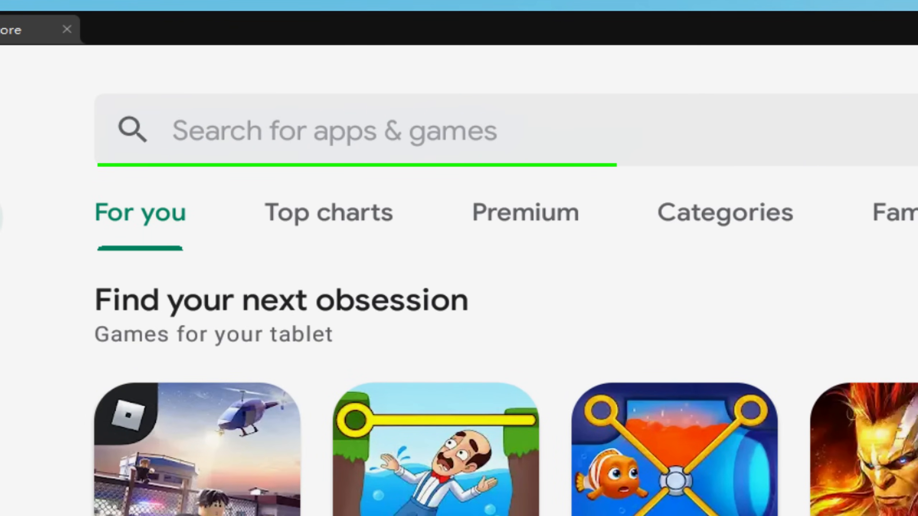
Step: Search the Play Store for 'FRAG Pro Shooter' and install it
text(FRAG Pro Shooter)
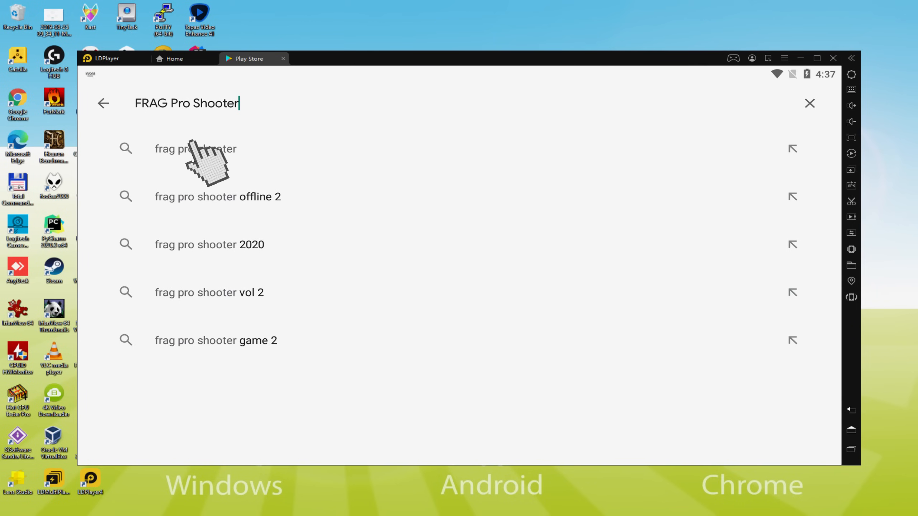
click(196, 148)
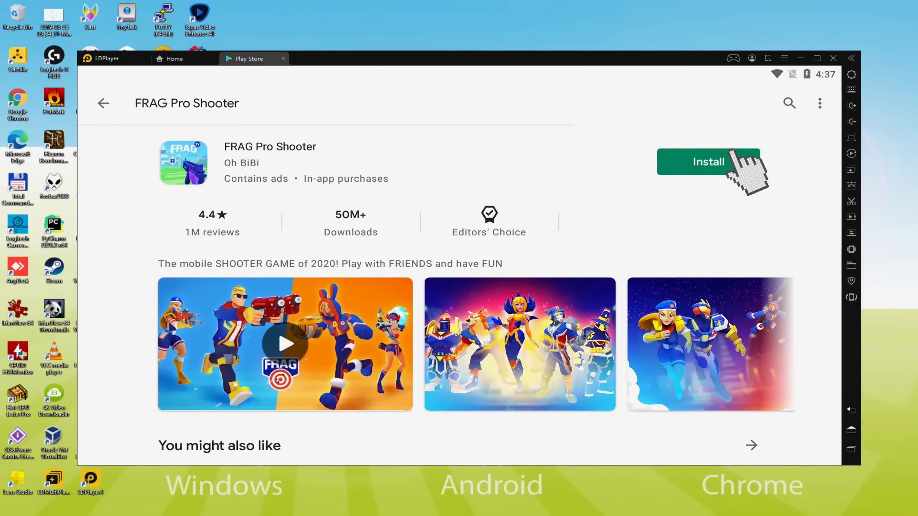
click(709, 161)
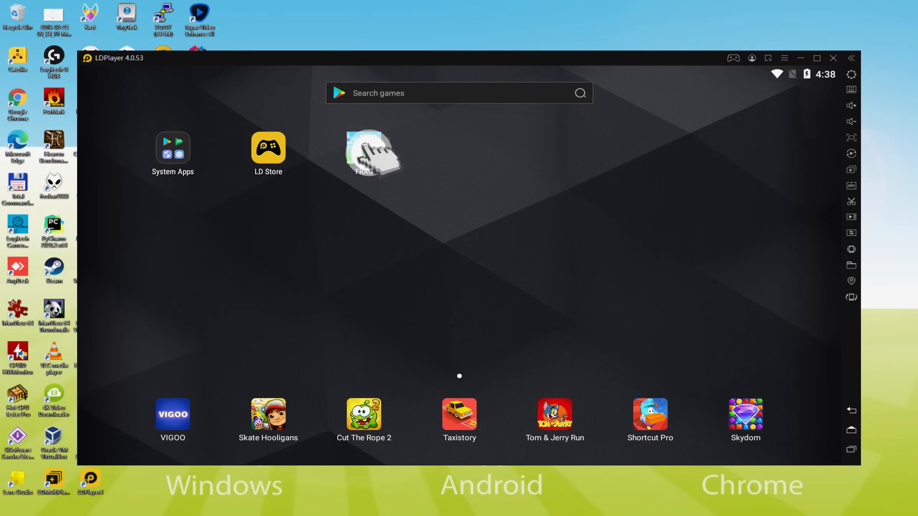
Step: Launch FRAG Pro Shooter from its home-screen icon and maximize the emulator window while the match loads
click(364, 153)
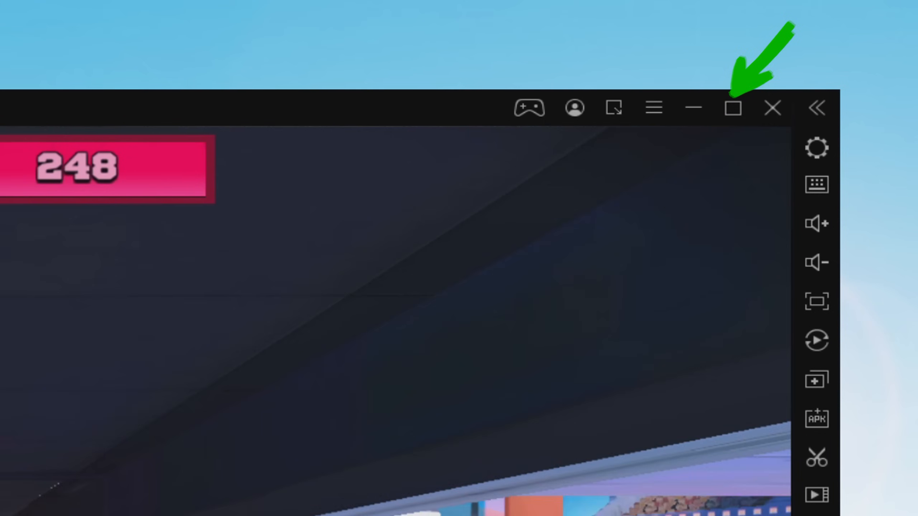
click(732, 107)
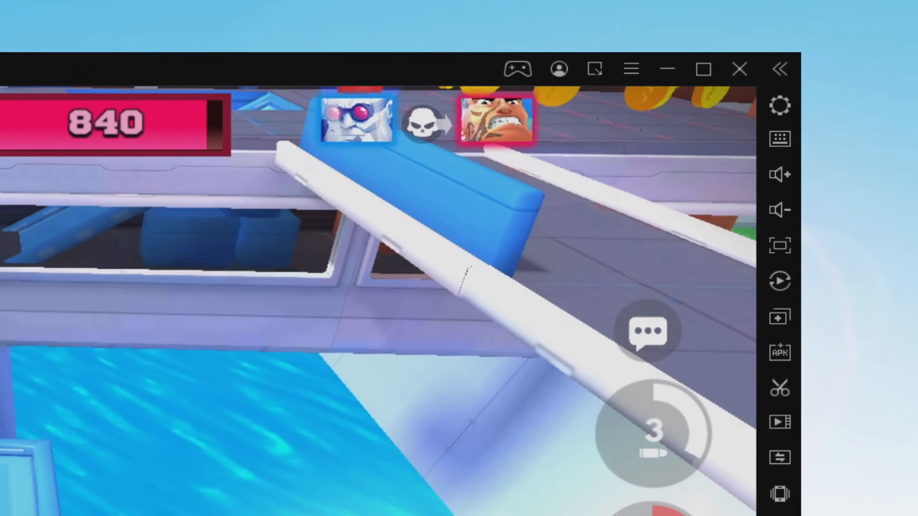
click(780, 106)
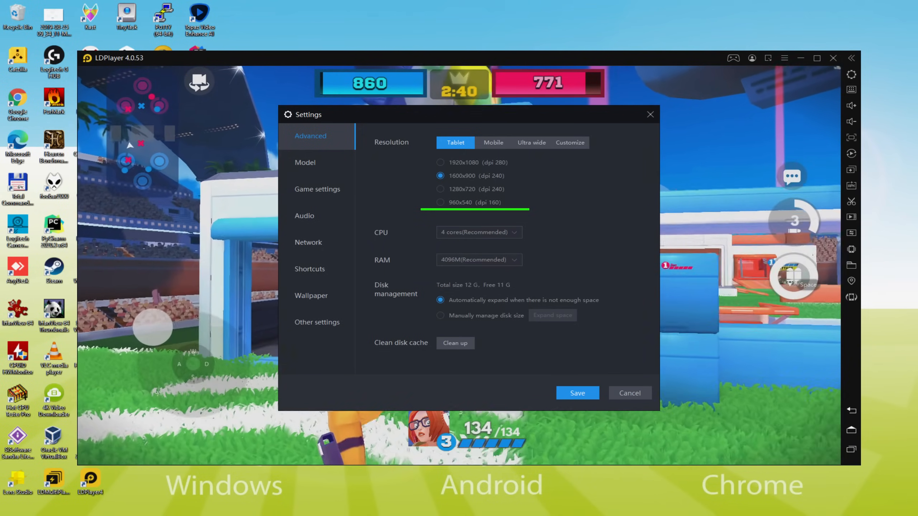
click(440, 202)
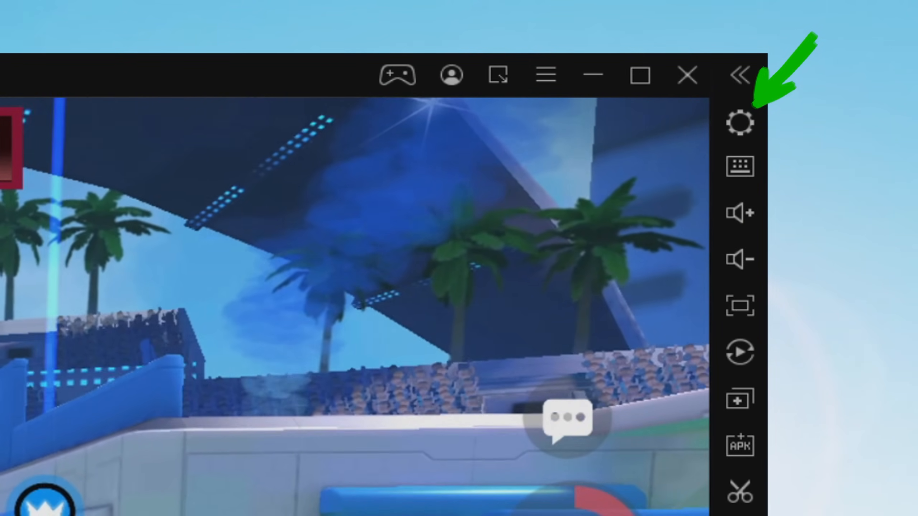
click(739, 122)
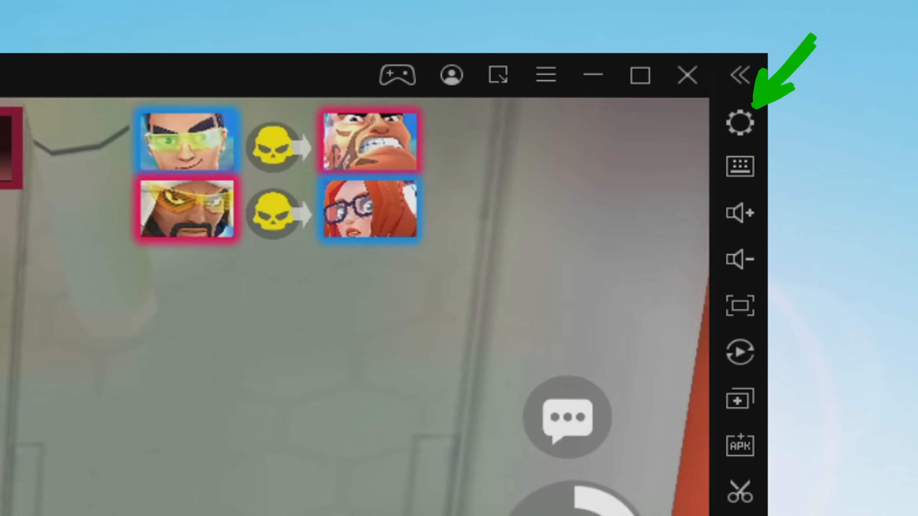
click(741, 121)
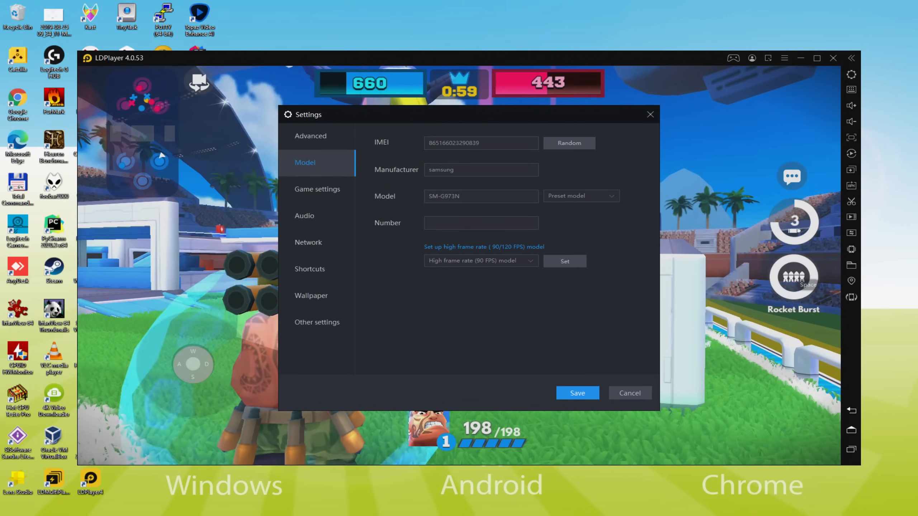
click(630, 393)
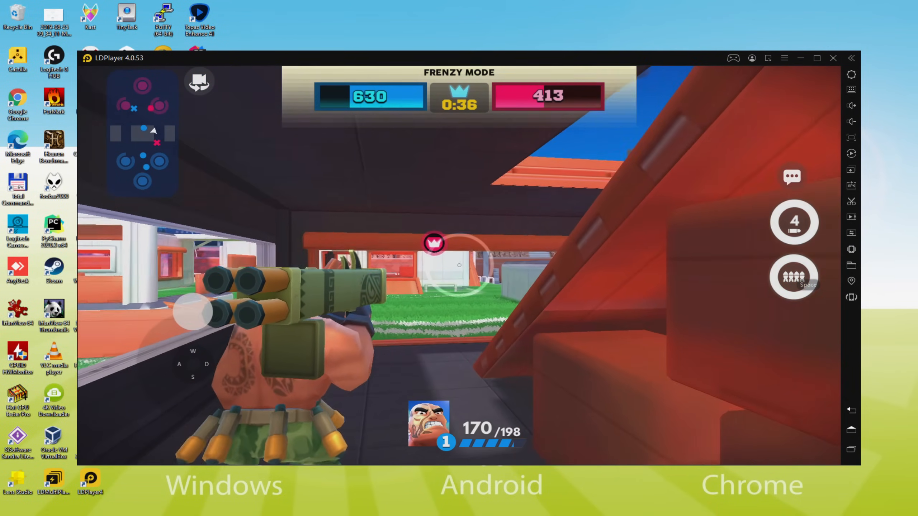
click(794, 222)
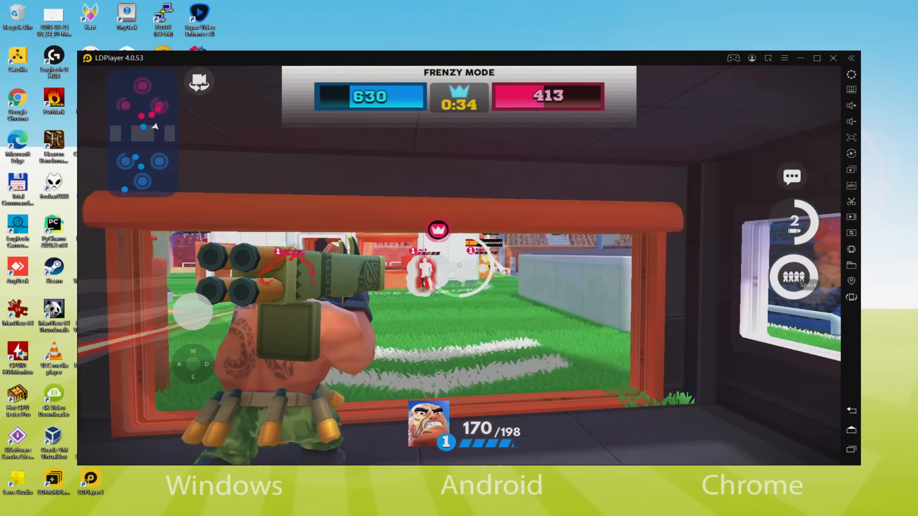